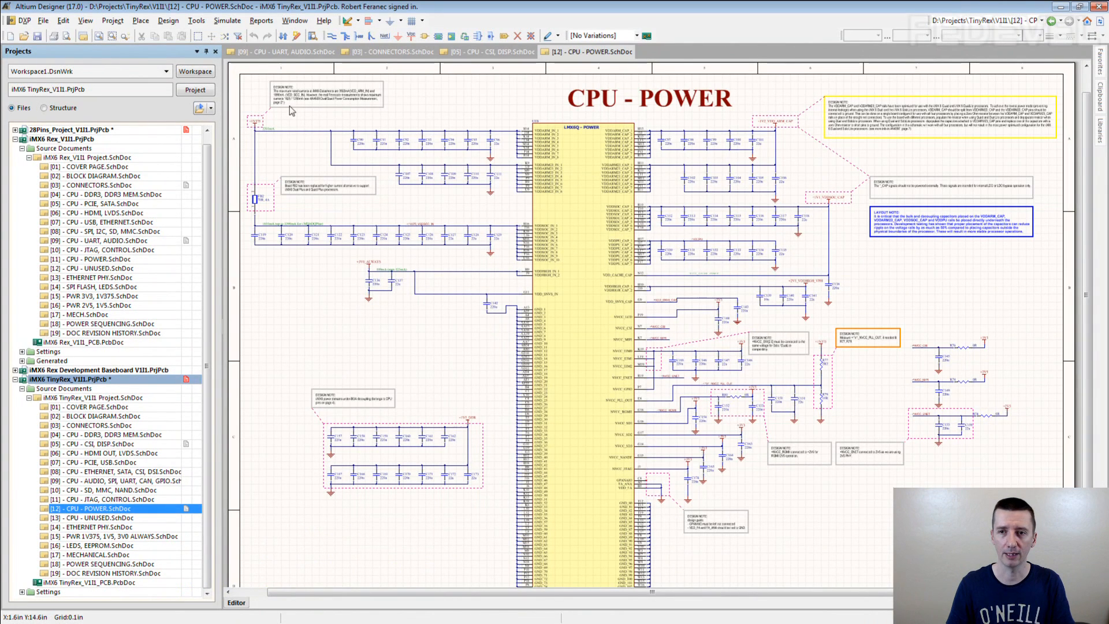
mouse_move(473, 103)
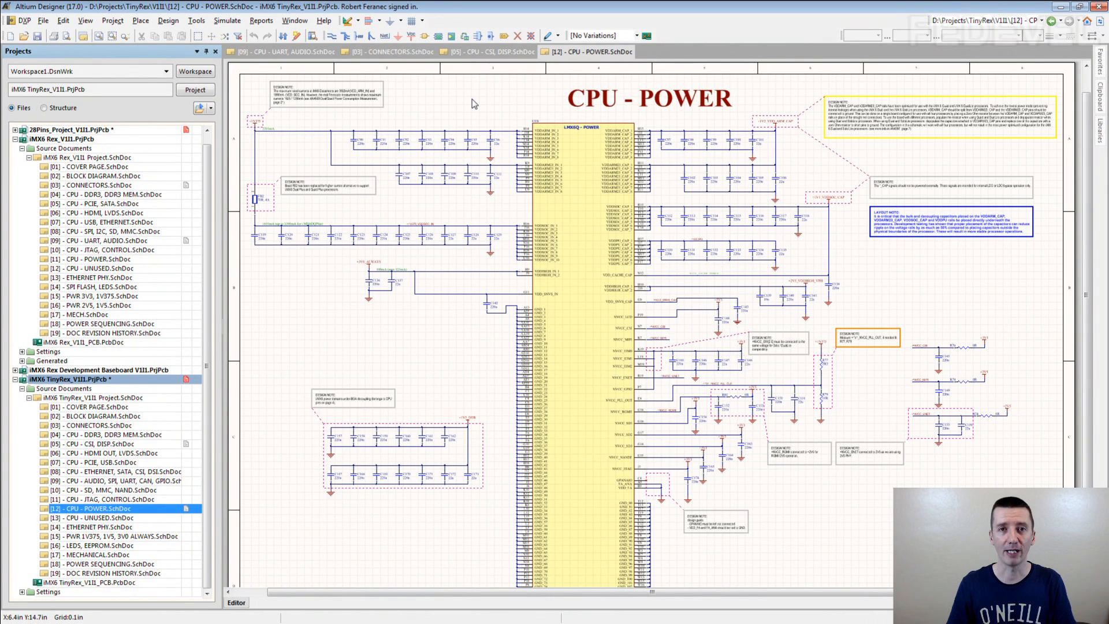
mouse_move(486, 124)
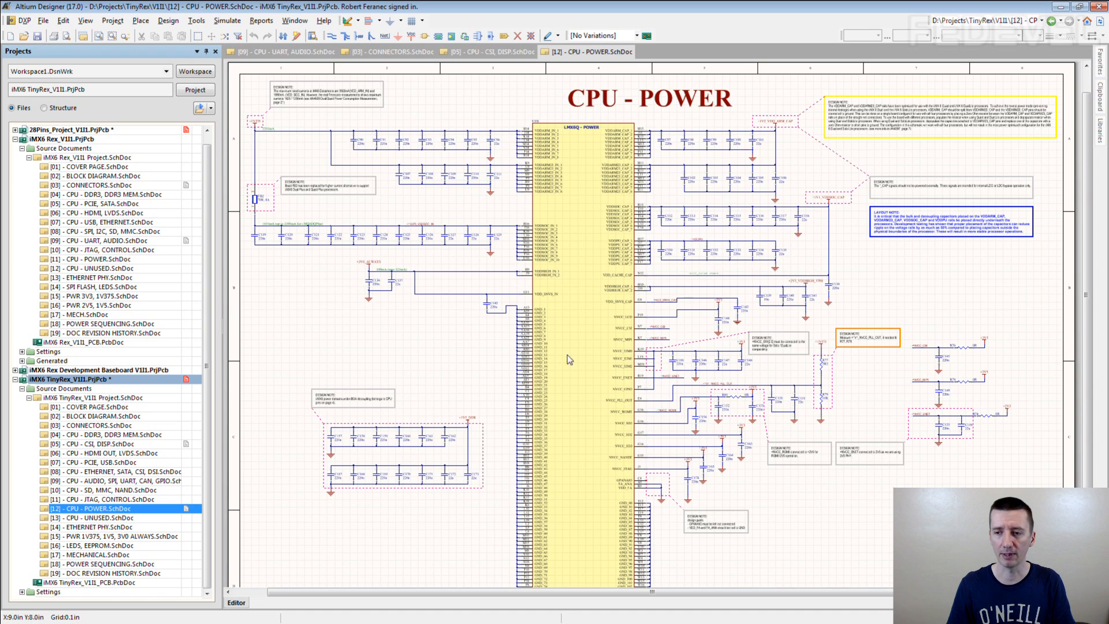
mouse_move(898, 413)
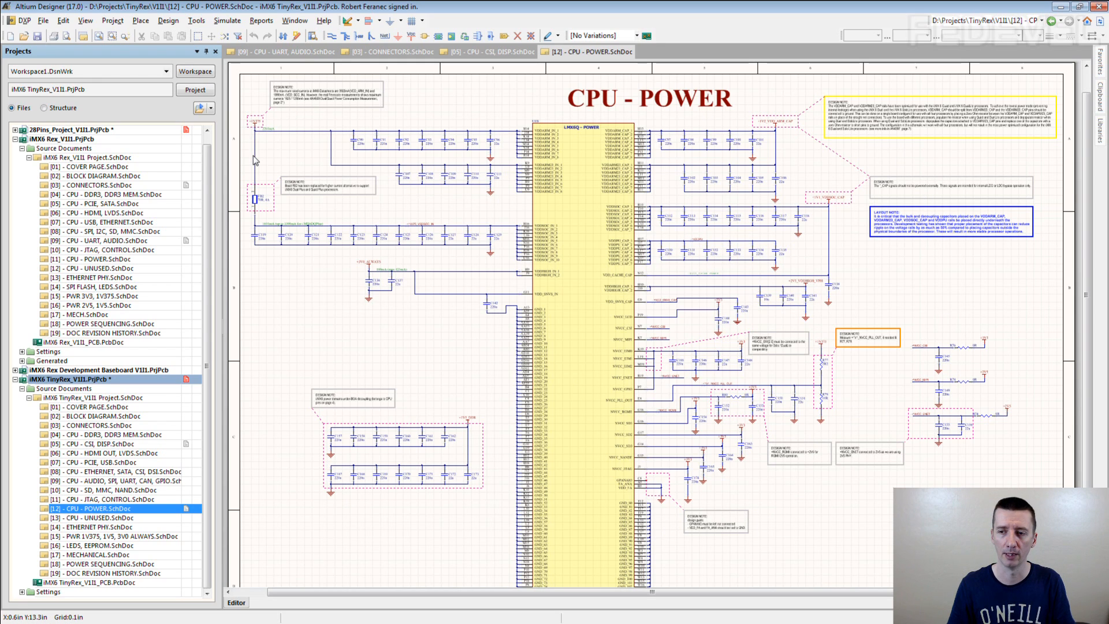
mouse_move(303, 298)
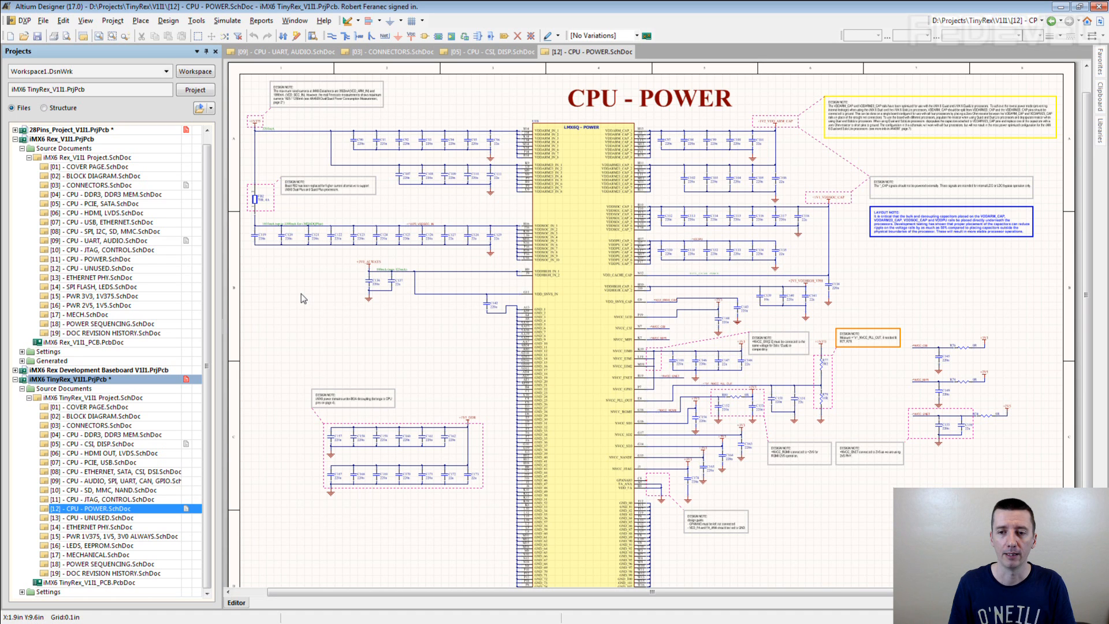
mouse_move(311, 301)
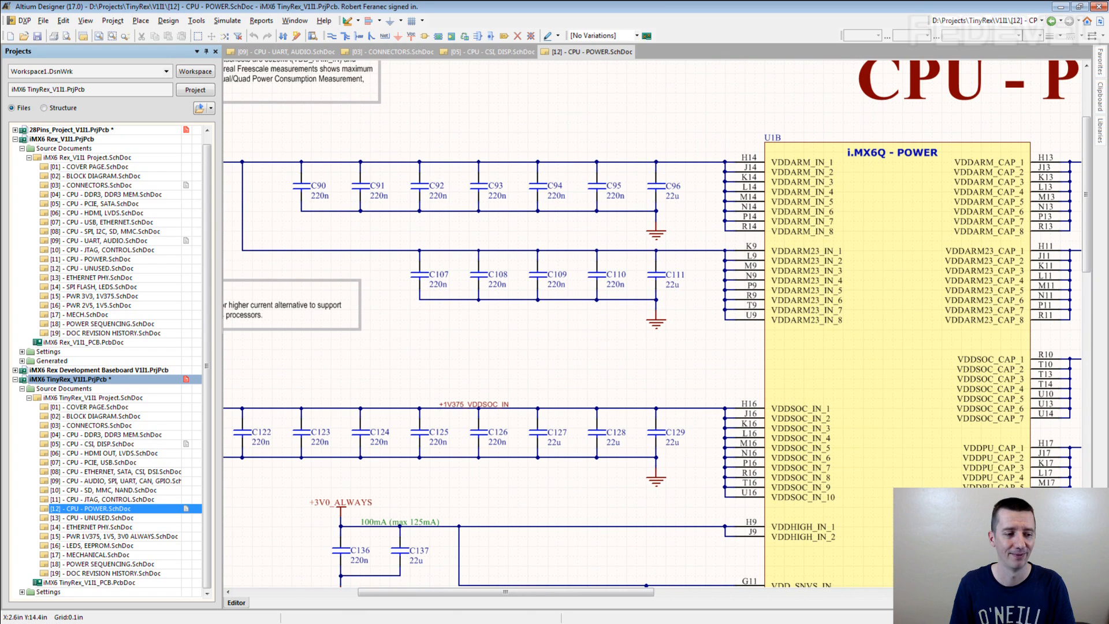
mouse_move(418, 378)
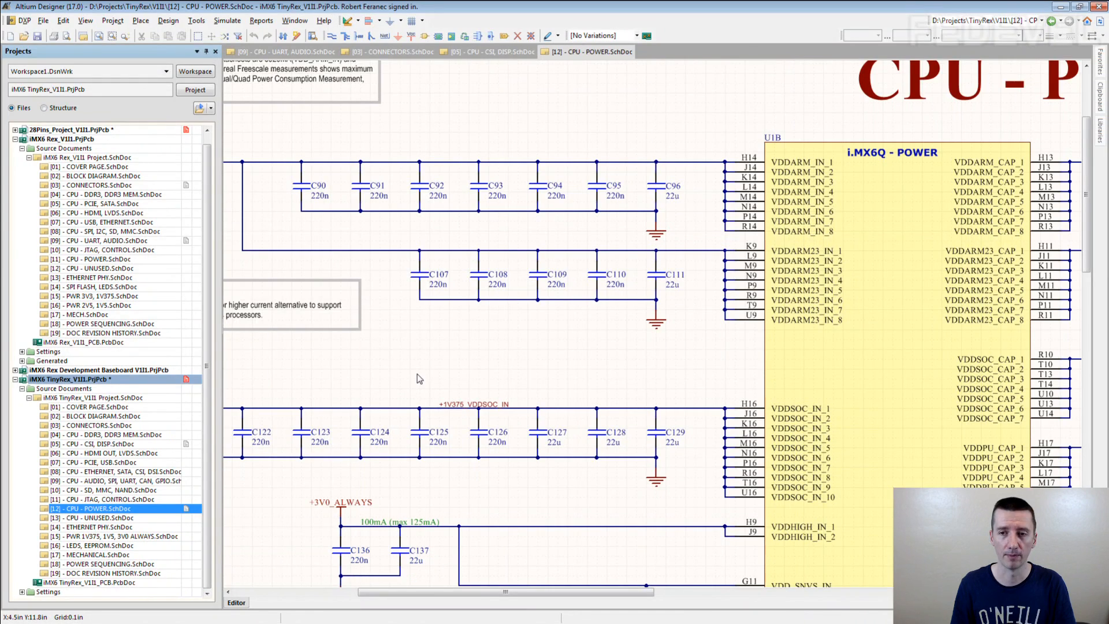
mouse_move(389, 230)
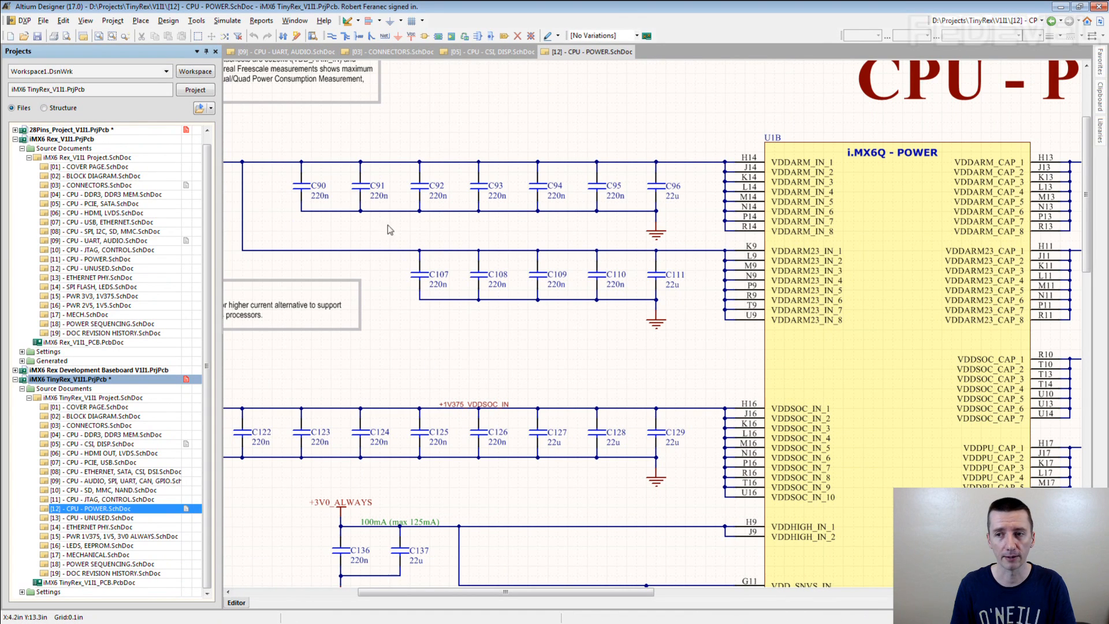
mouse_move(328, 218)
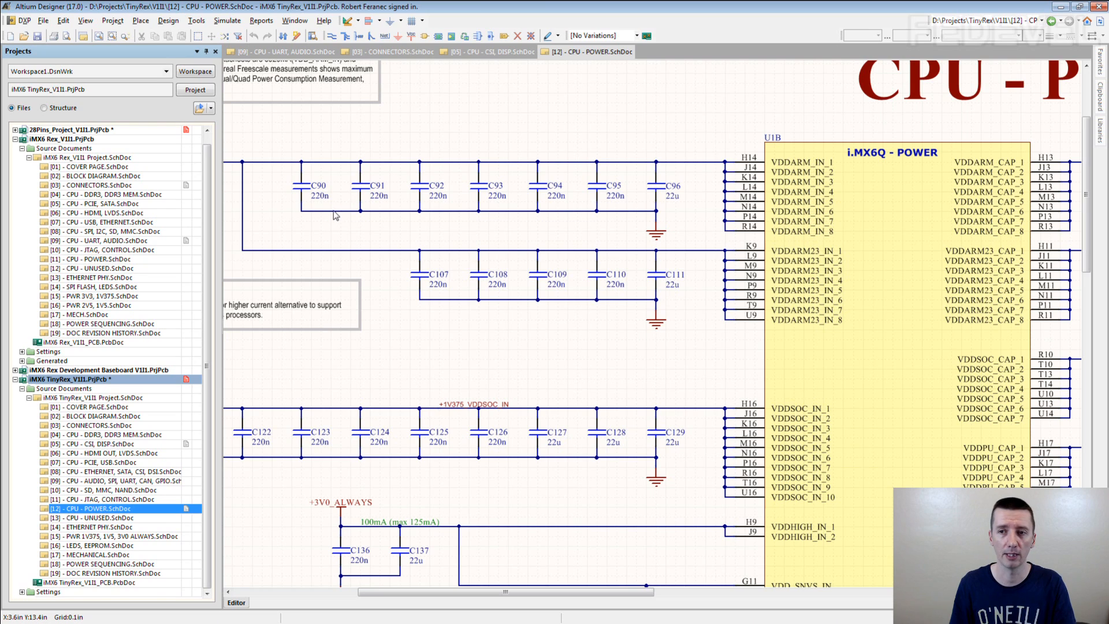
mouse_move(740, 223)
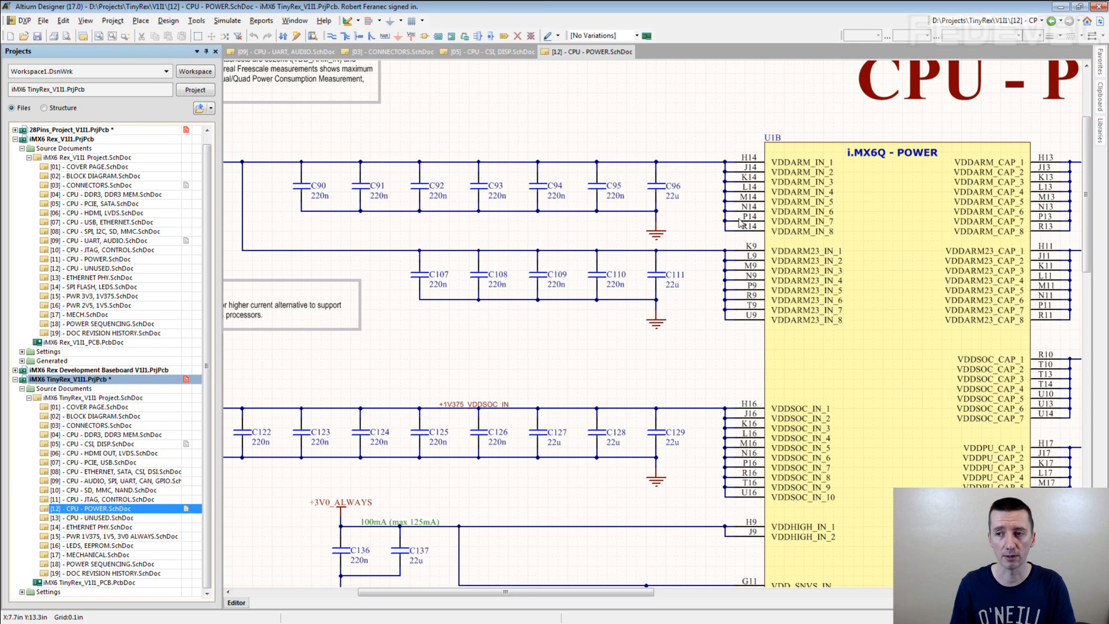
mouse_move(732, 235)
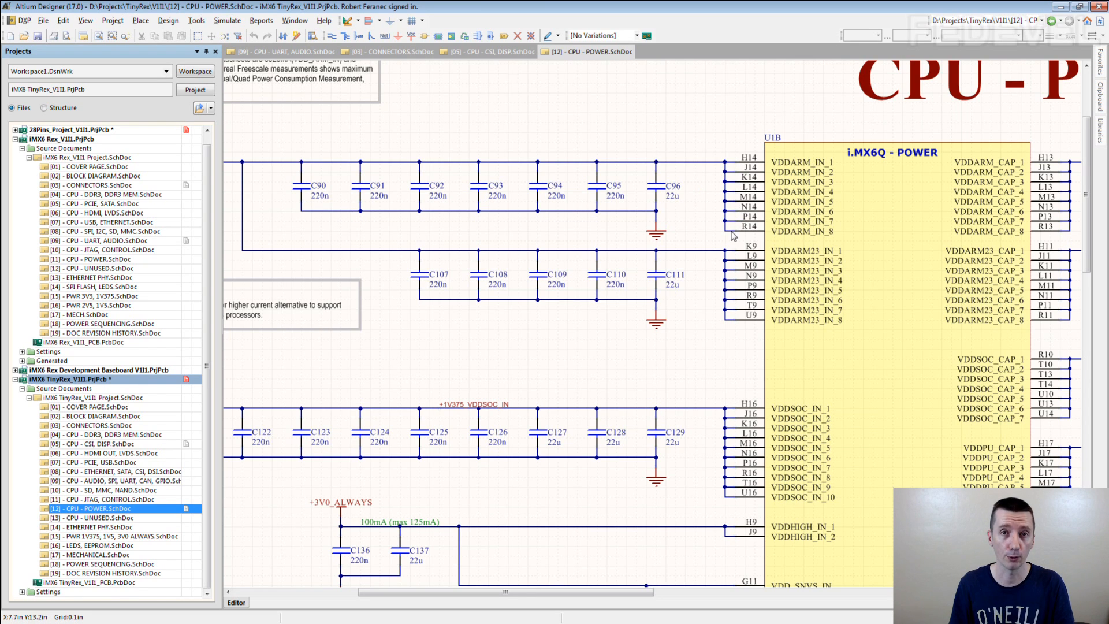
mouse_move(676, 308)
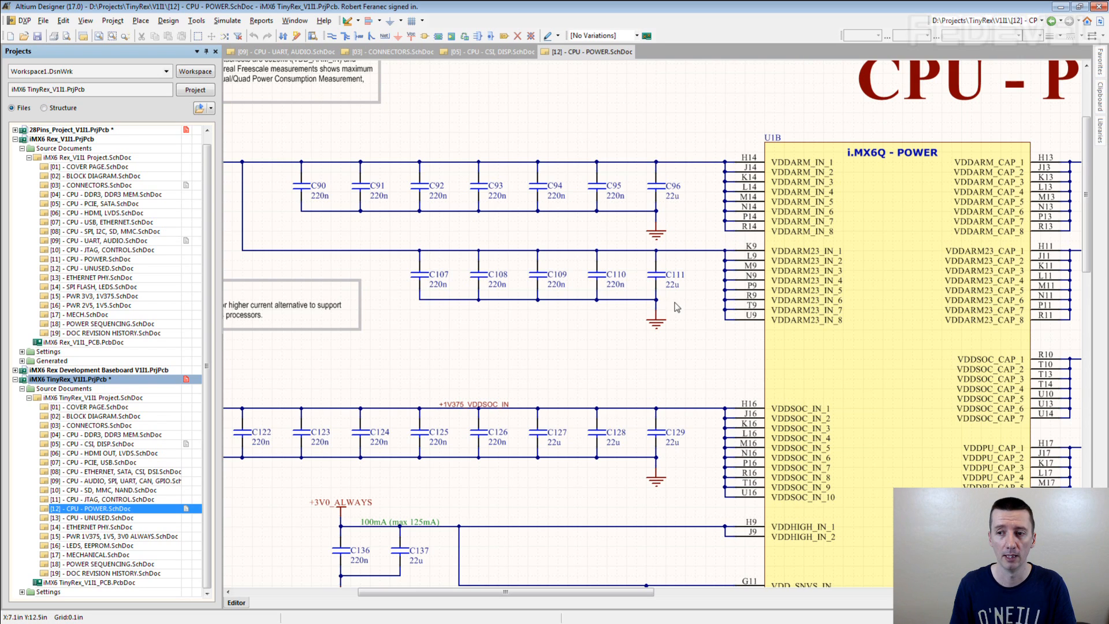
mouse_move(737, 251)
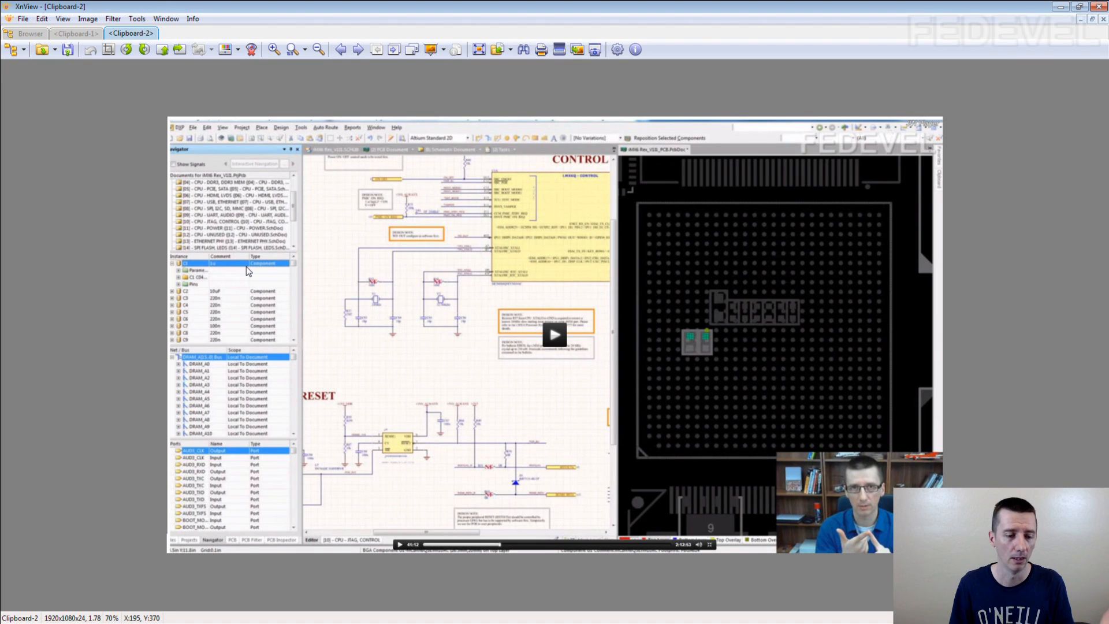
mouse_move(265, 288)
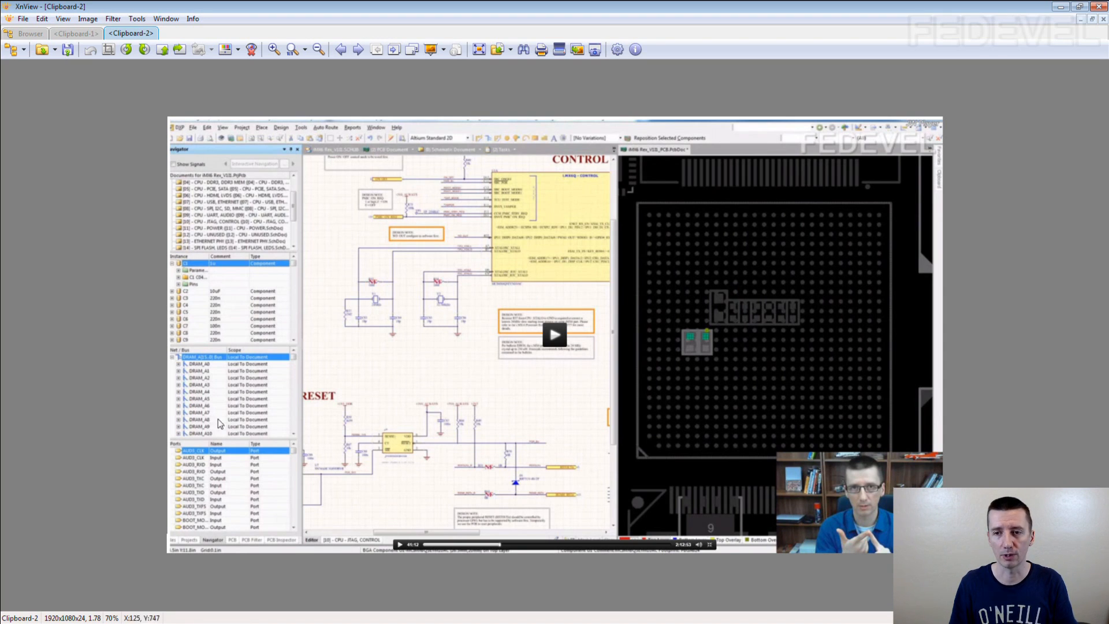
mouse_move(743, 312)
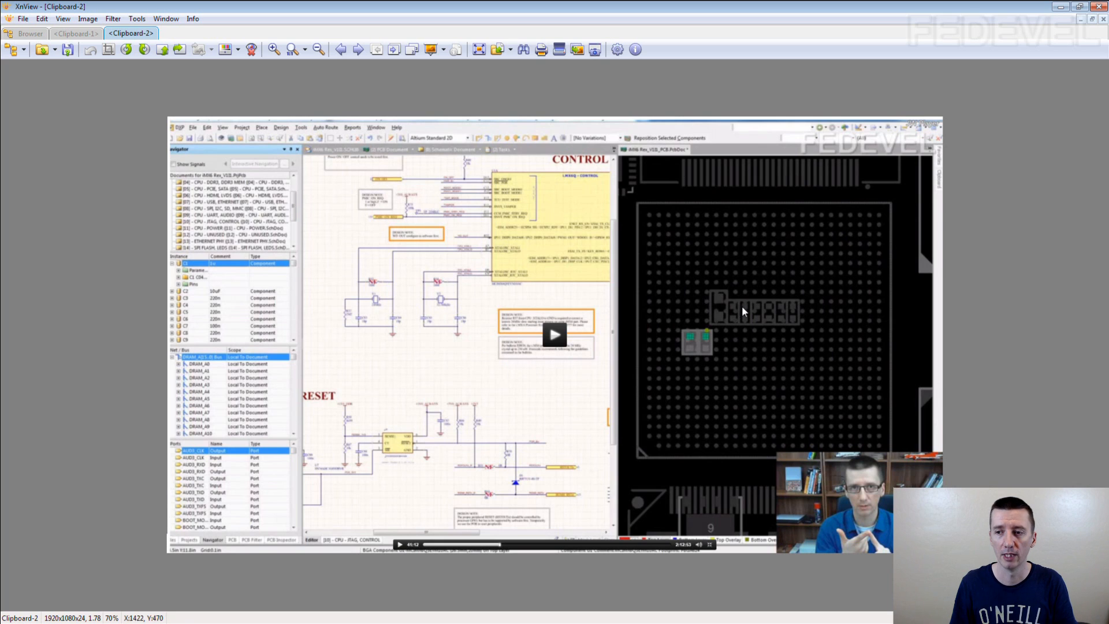
mouse_move(739, 327)
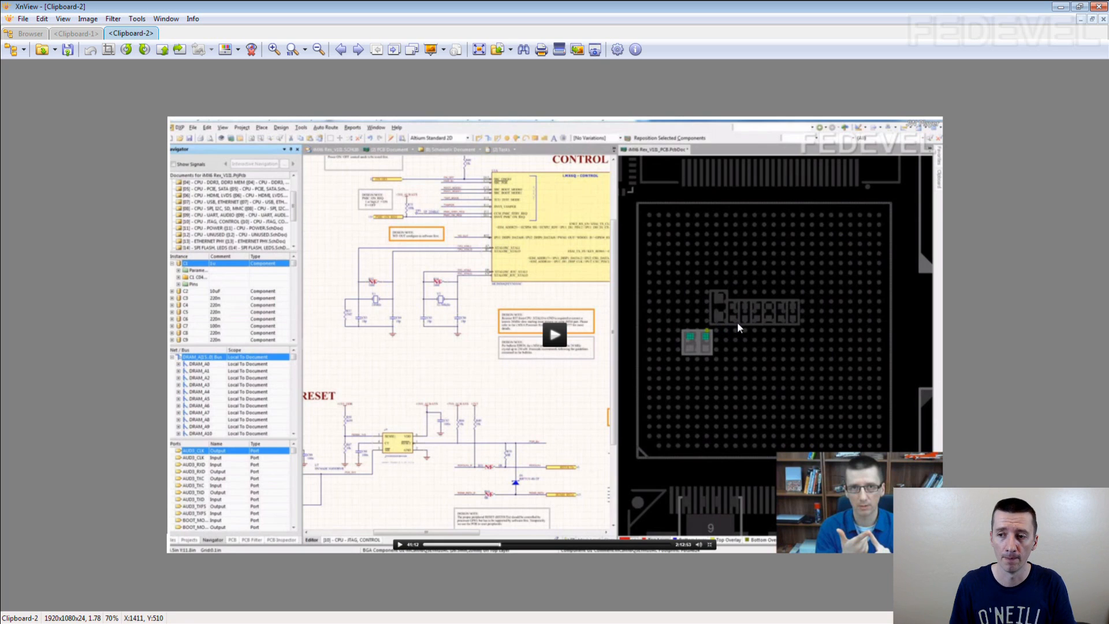
mouse_move(803, 329)
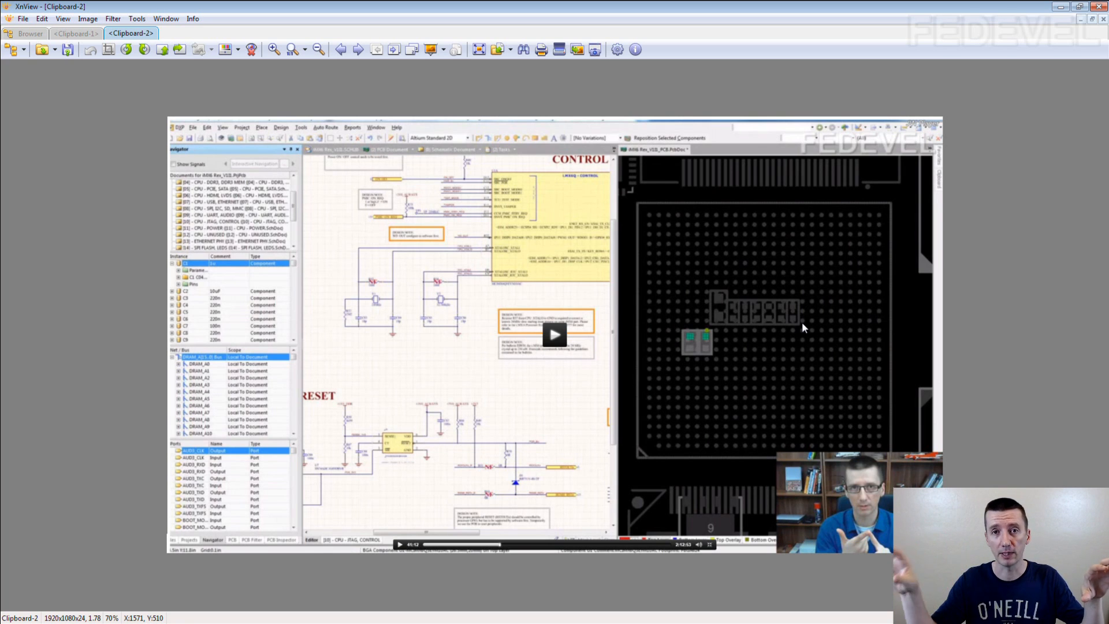
mouse_move(824, 310)
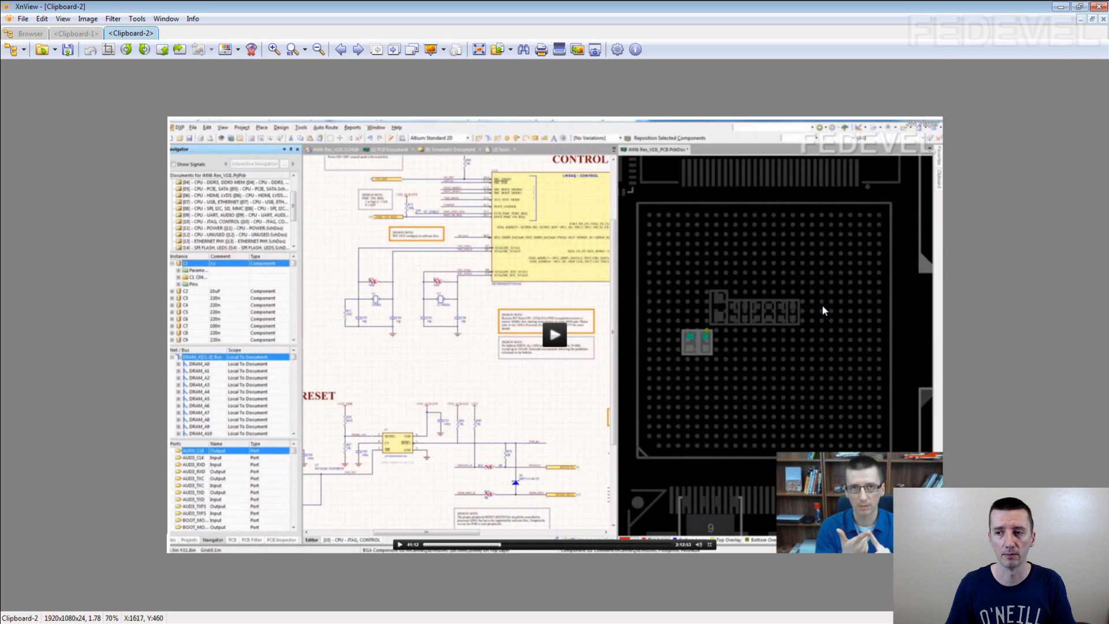
mouse_move(707, 325)
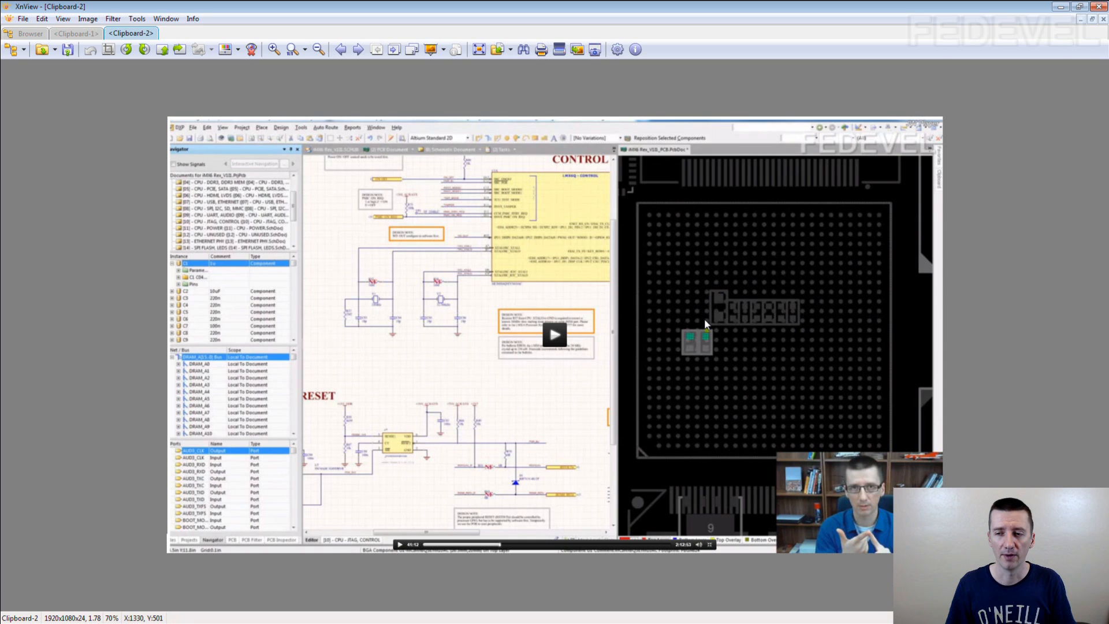
mouse_move(756, 331)
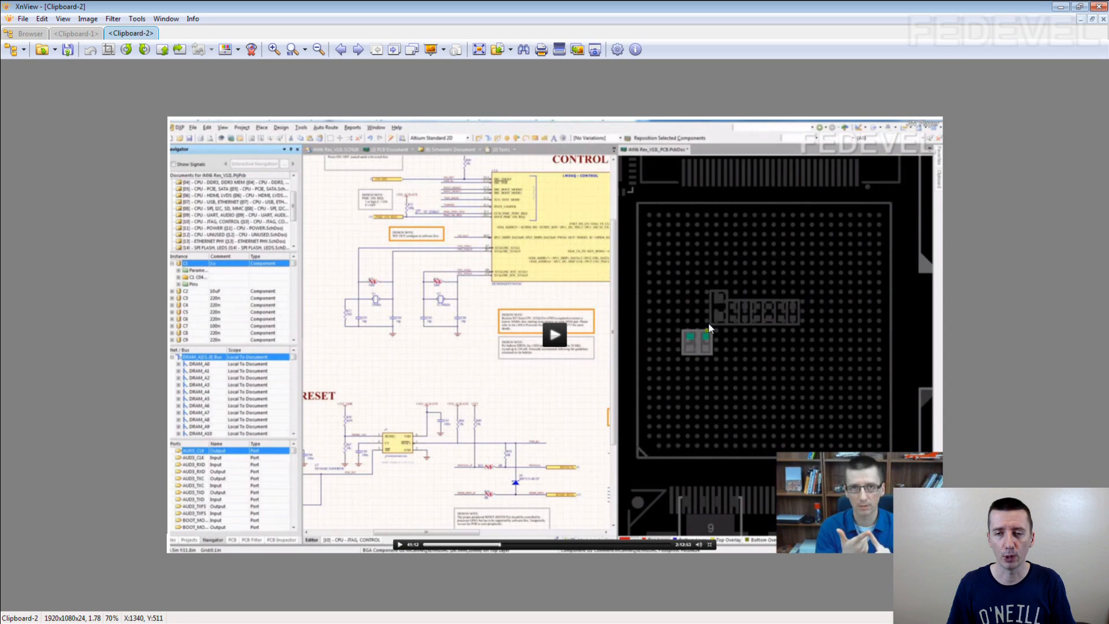
mouse_move(715, 296)
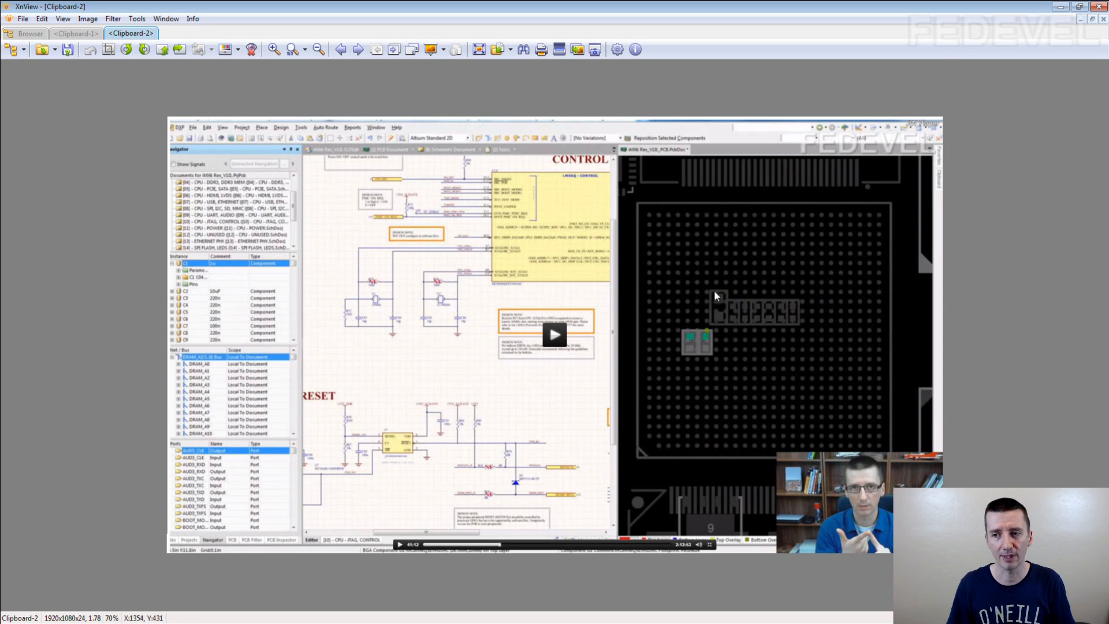
mouse_move(714, 320)
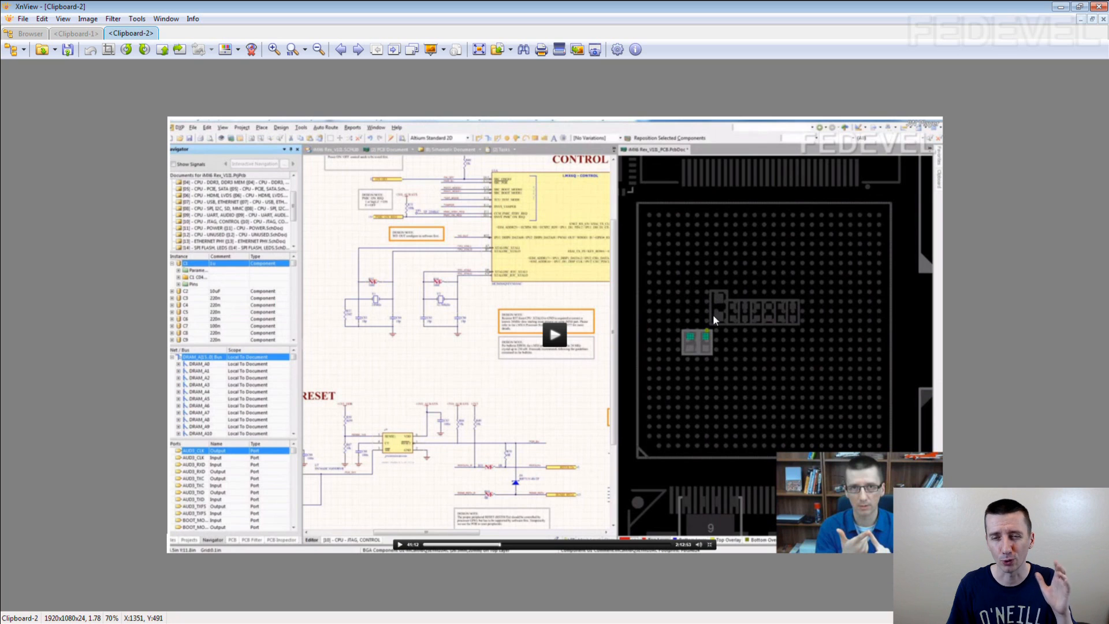
mouse_move(754, 323)
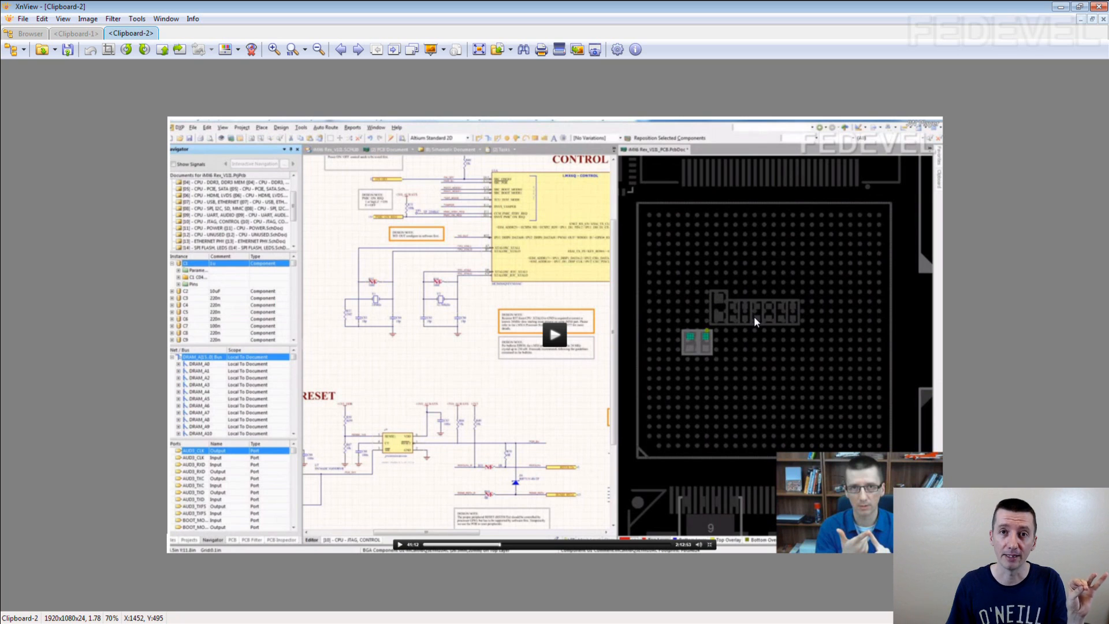
mouse_move(783, 323)
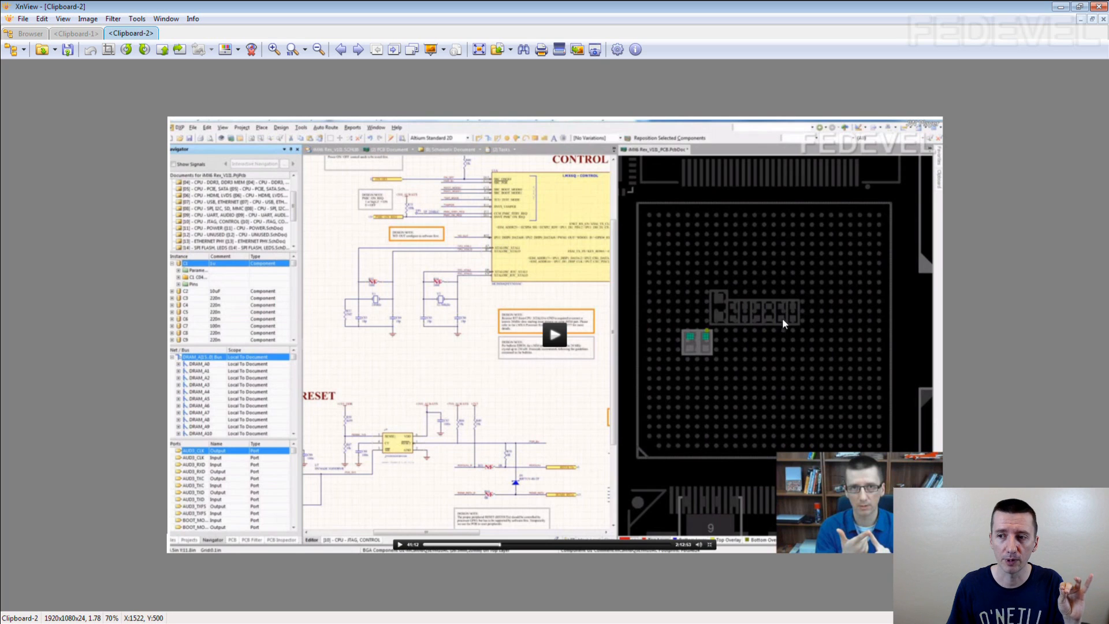
mouse_move(801, 326)
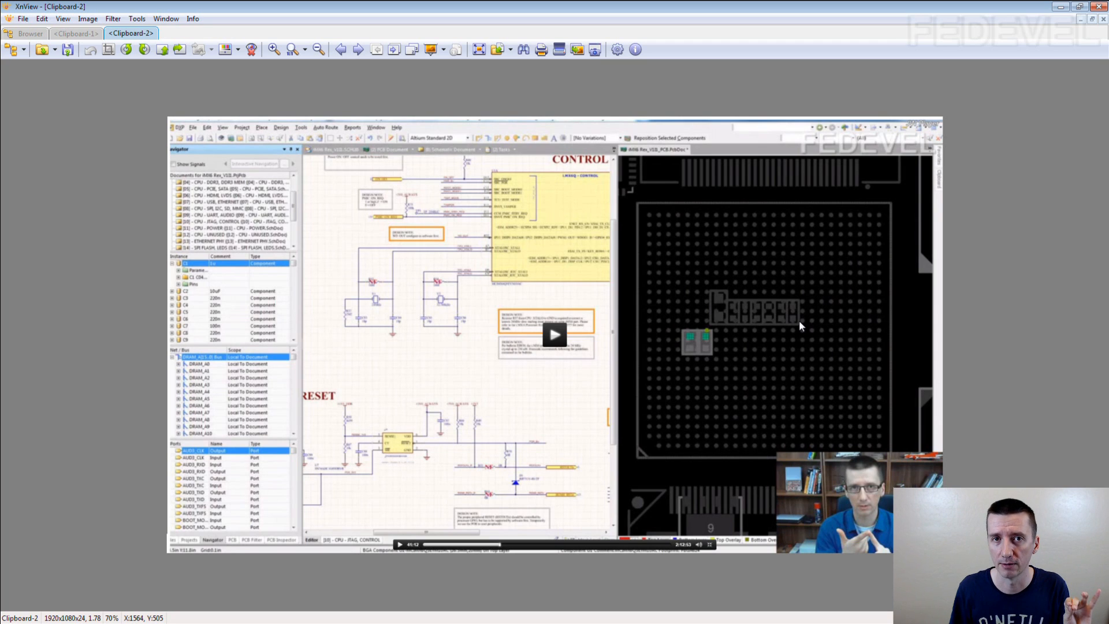
mouse_move(732, 290)
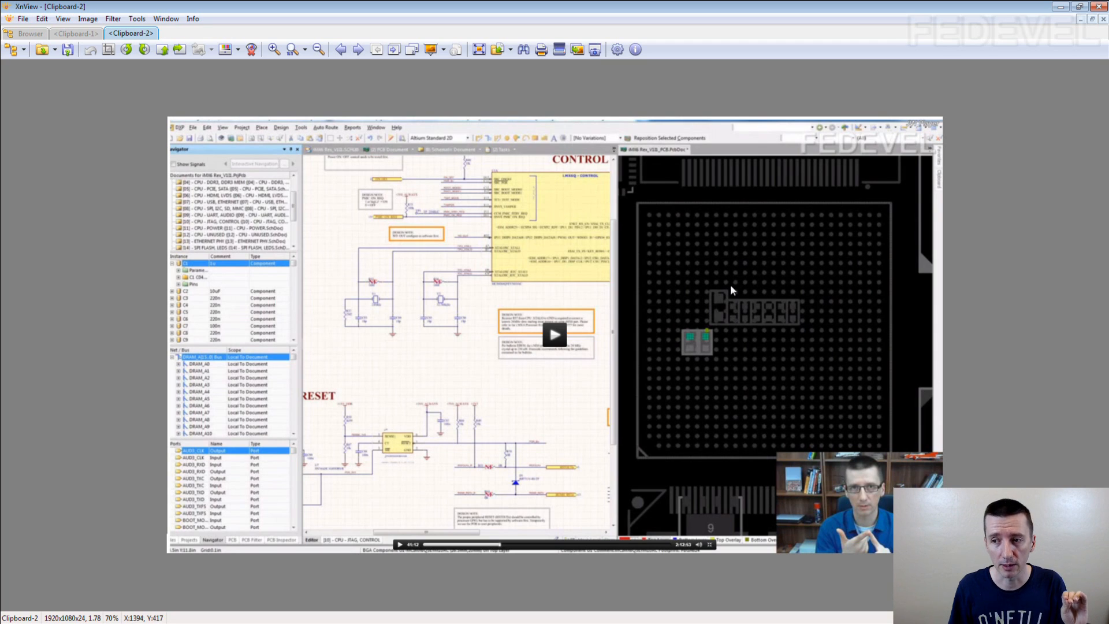
mouse_move(796, 325)
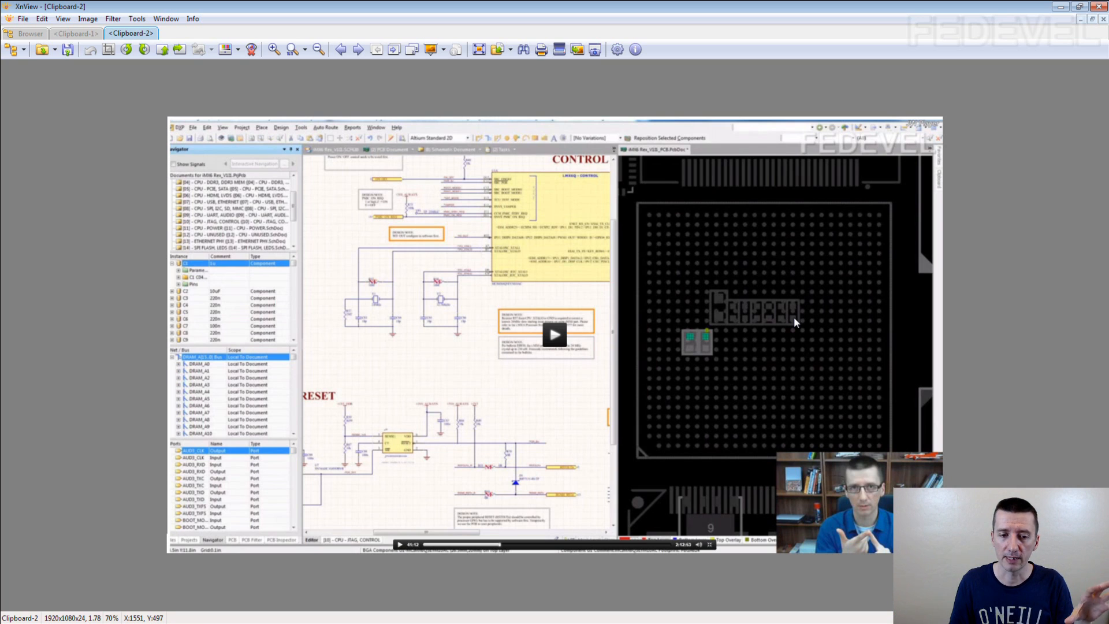
mouse_move(798, 327)
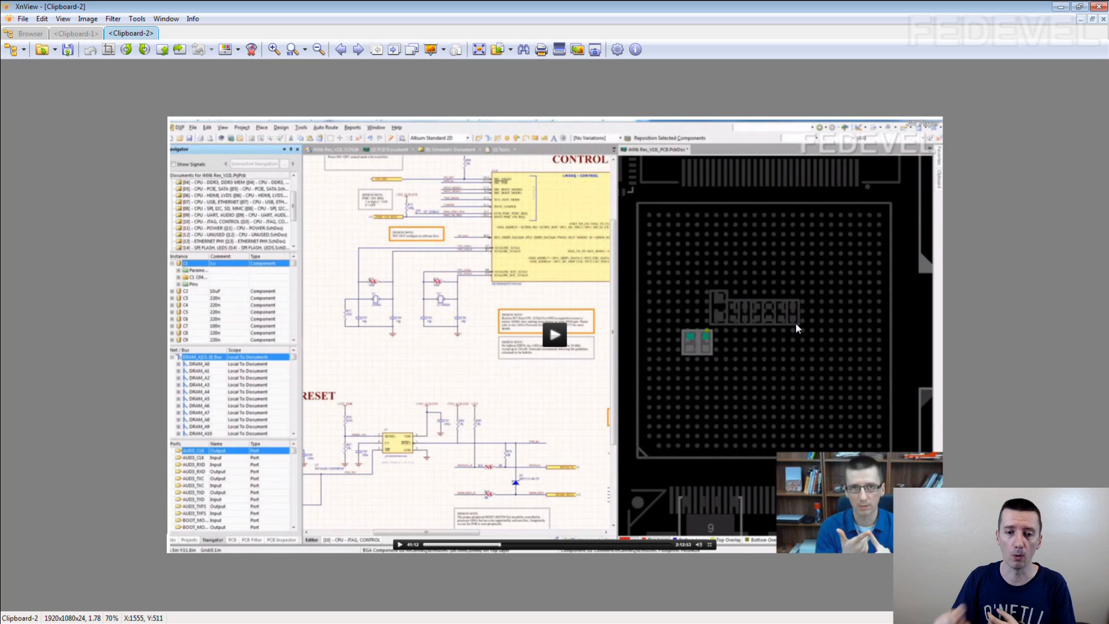
Show the Clipboard-1 screenshot of the PCB with highlighted power nets around the processor.
left_click(73, 34)
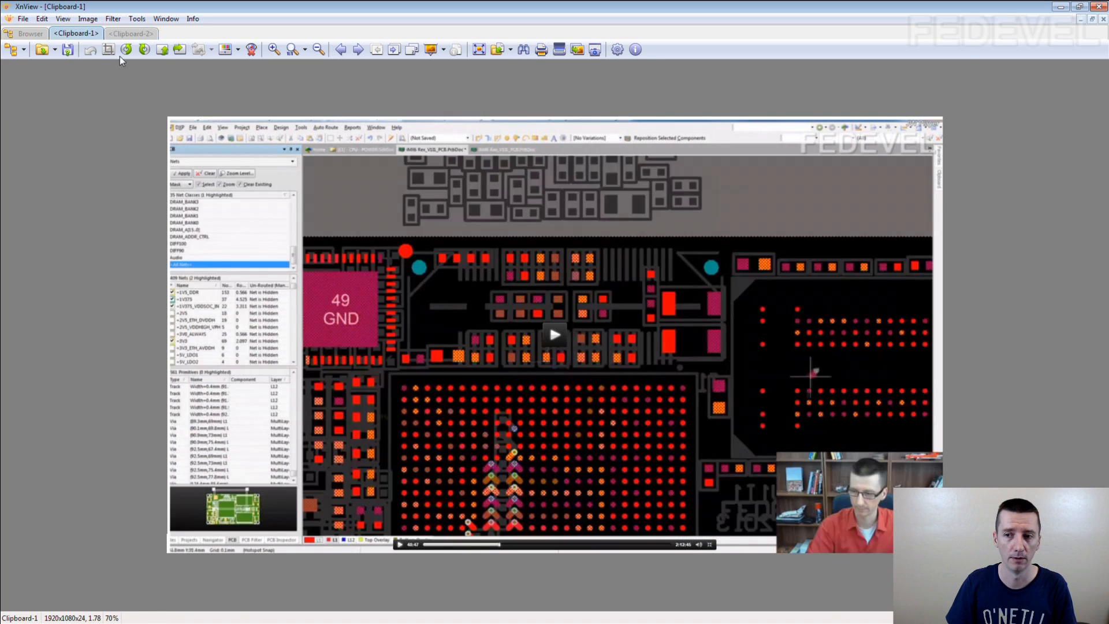